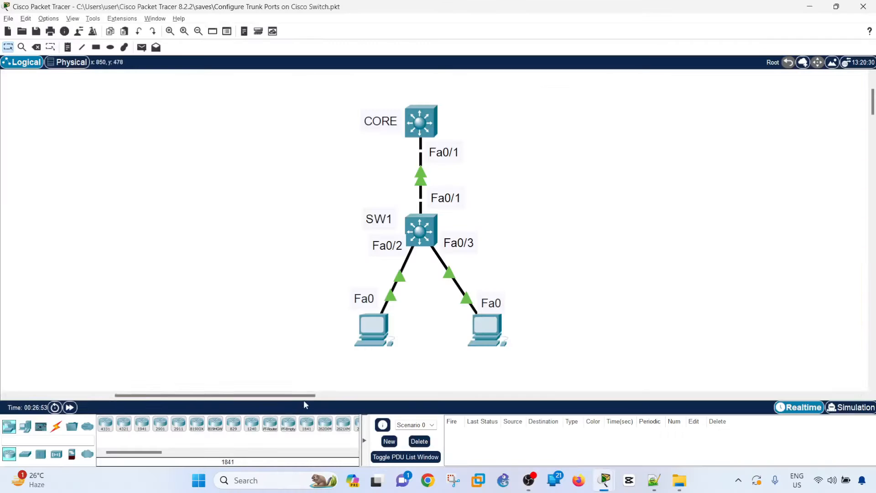
pyautogui.moveTo(217, 239)
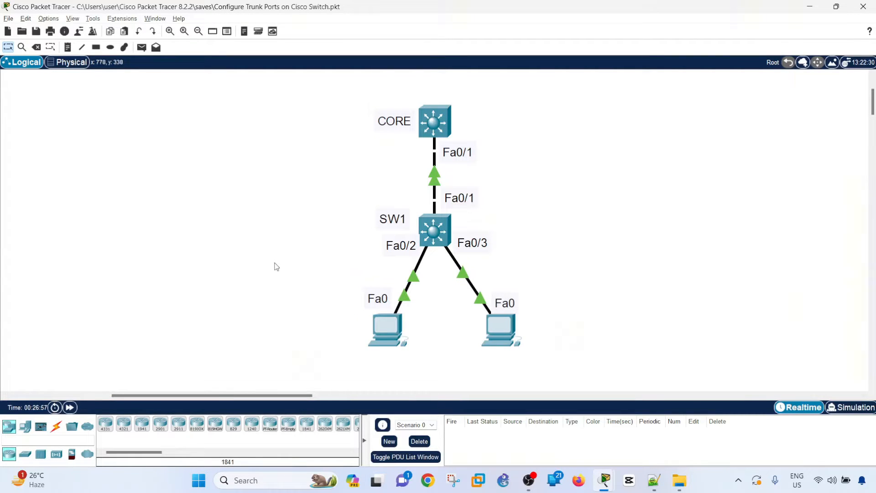
pyautogui.moveTo(290, 250)
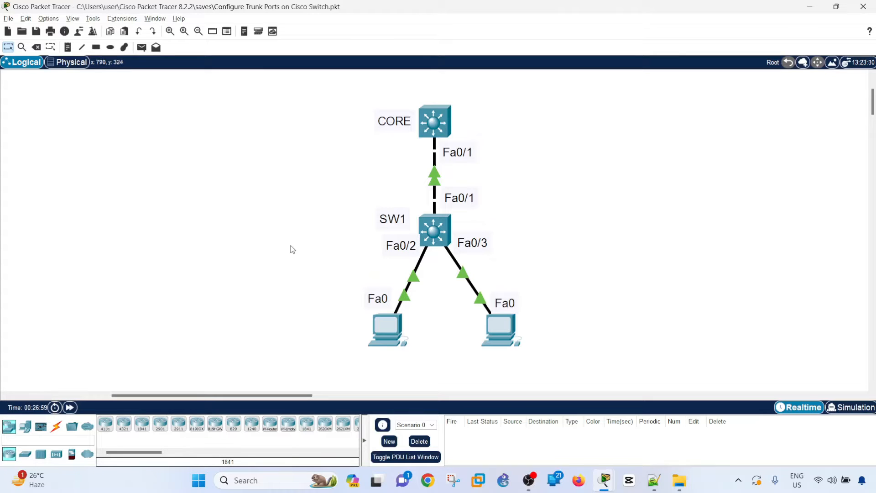
pyautogui.moveTo(430, 152)
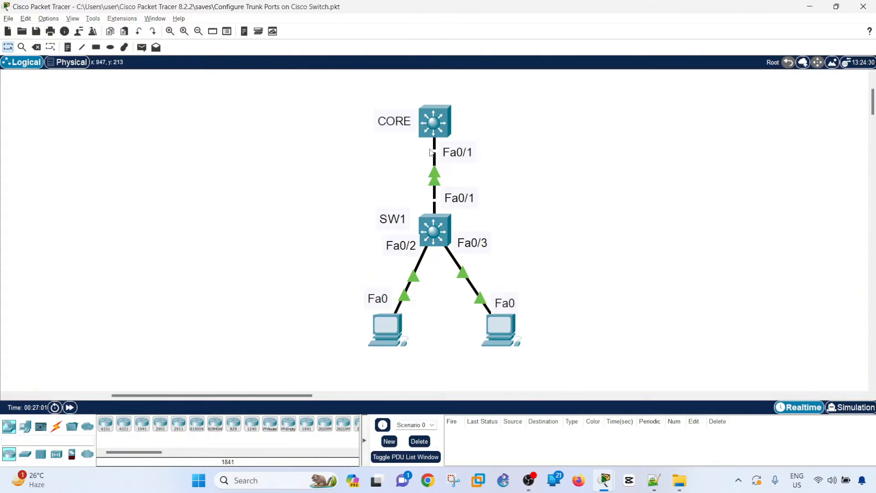
pyautogui.moveTo(406, 187)
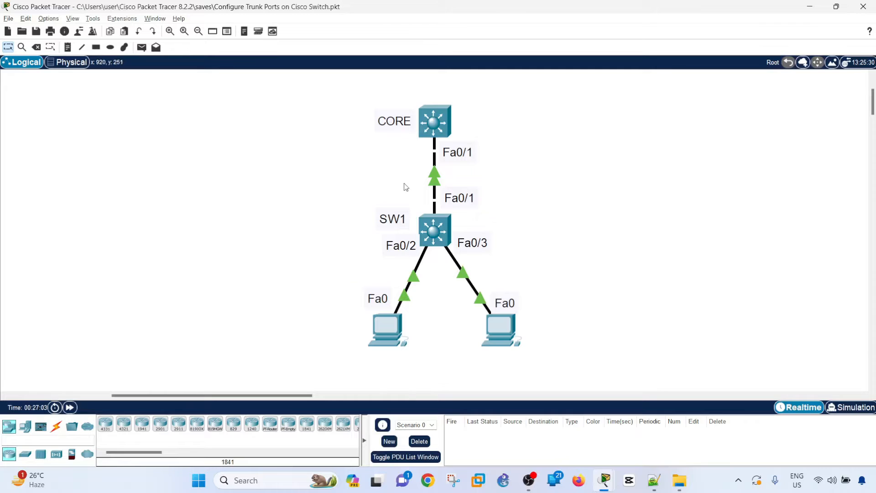
pyautogui.moveTo(593, 240)
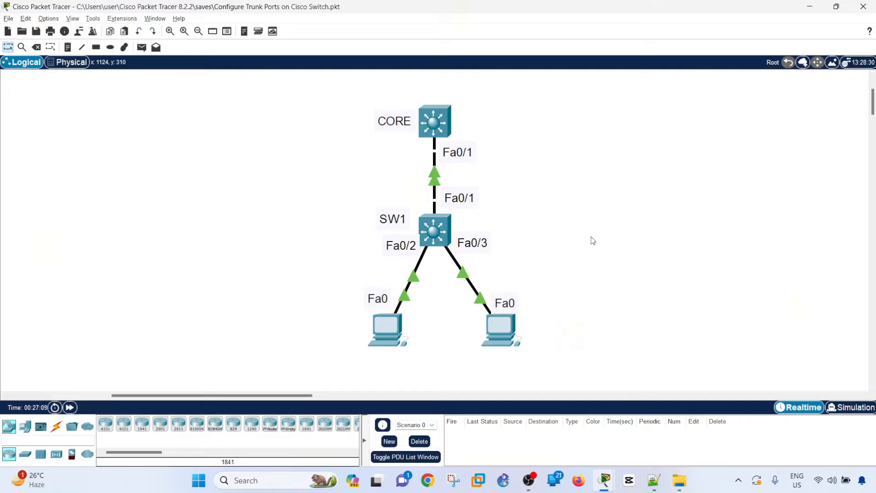
pyautogui.moveTo(606, 484)
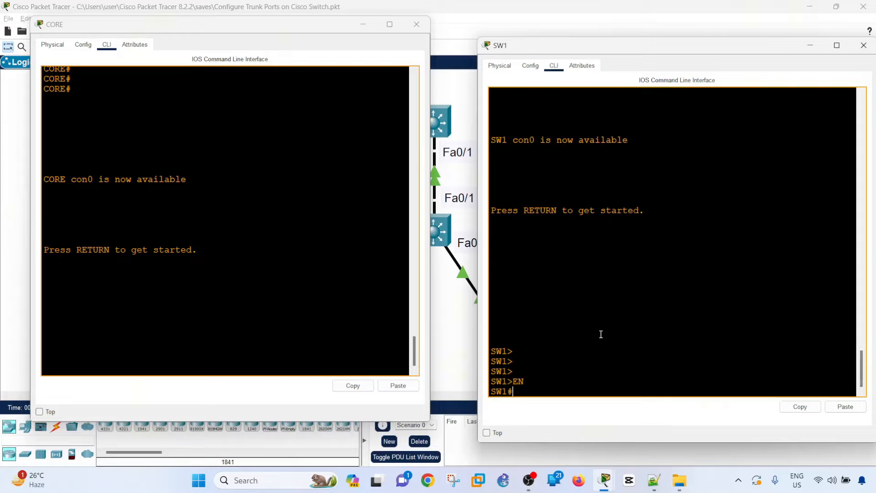
# Step: Run show ip interface brief on SW1 (Vlan1 192.168.1.2), then on CORE (Vlan1 192.168.1.1)
pyautogui.write('show ip int br')
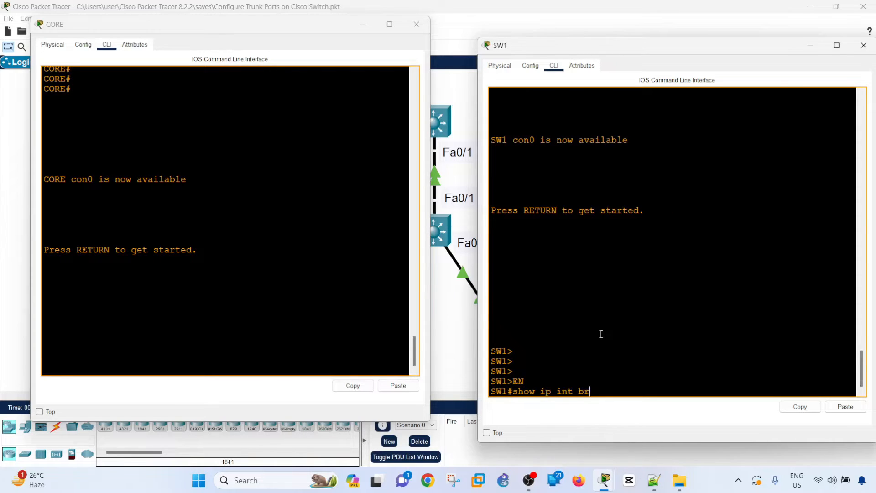
pyautogui.press('Return')
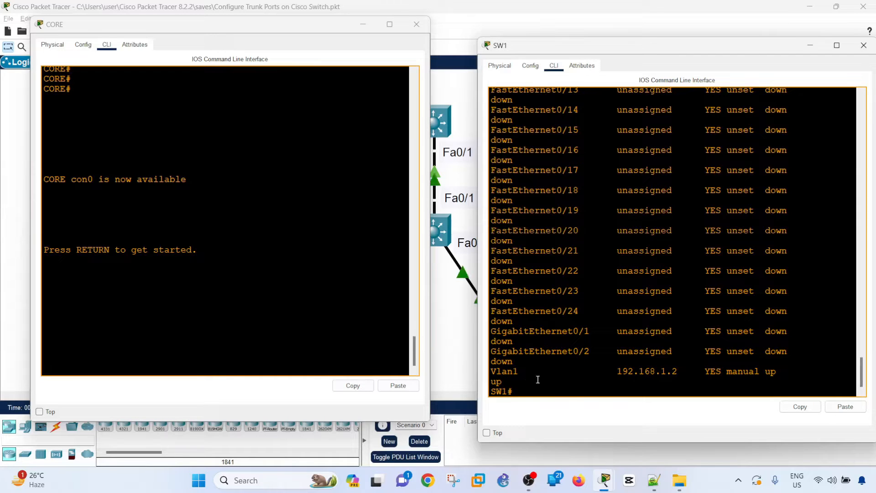
pyautogui.moveTo(400, 296)
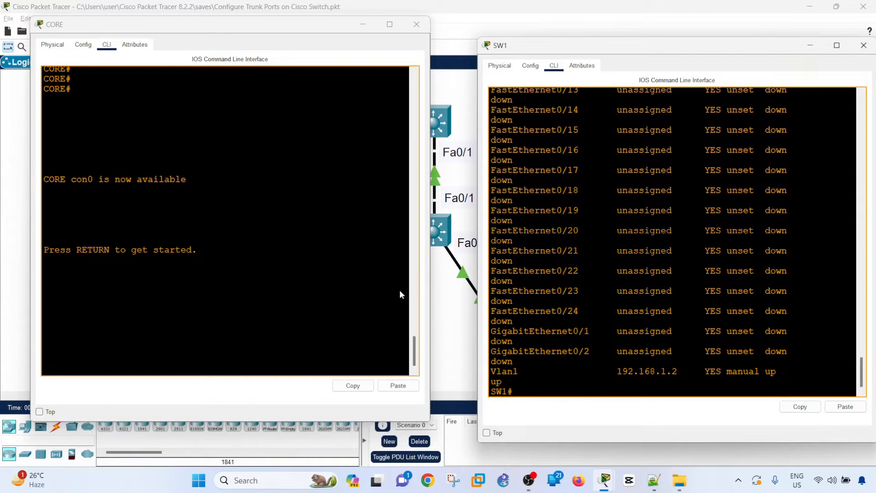
pyautogui.click(191, 250)
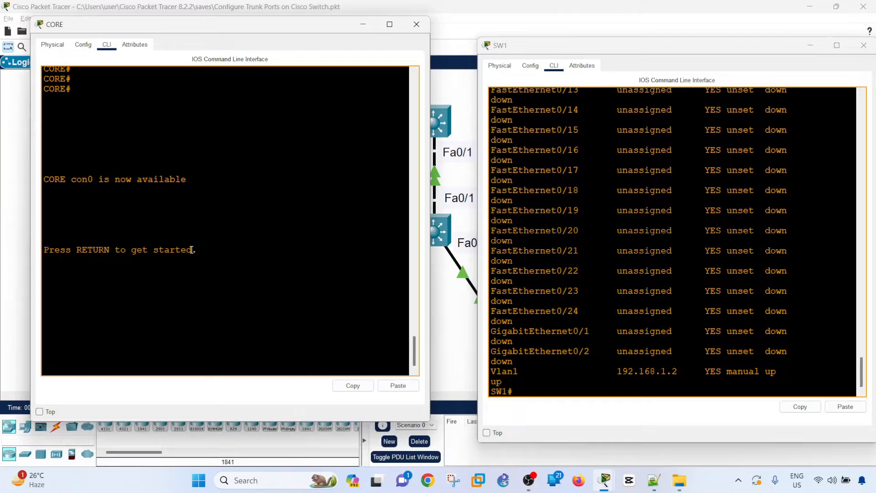
pyautogui.write('show ip int b')
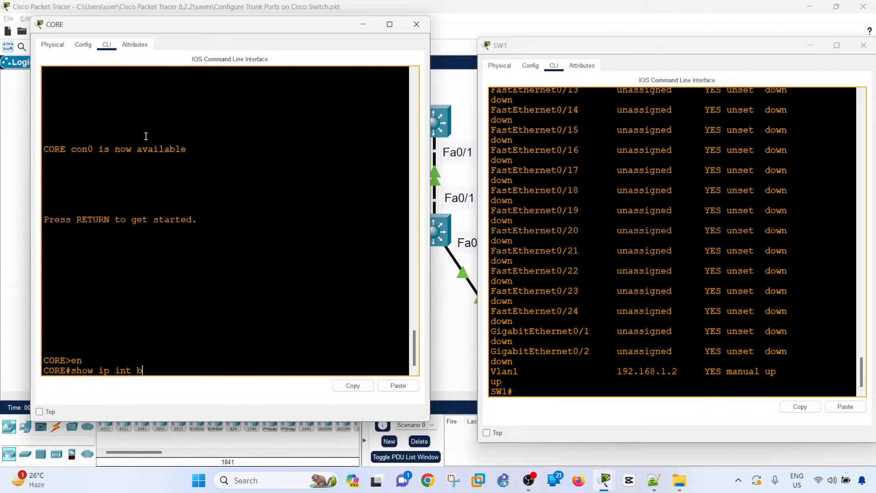
pyautogui.press('Return')
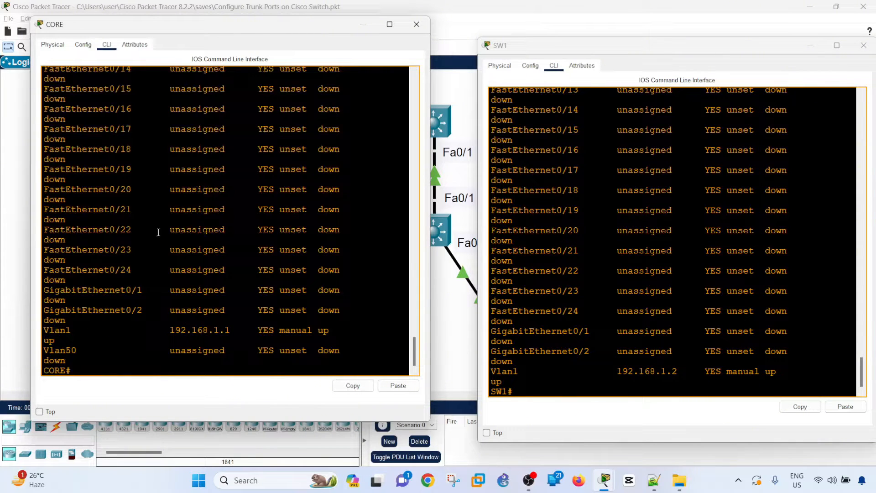
# Step: Abort the stalled ping to the incomplete address 192.1 on CORE
pyautogui.write('ping')
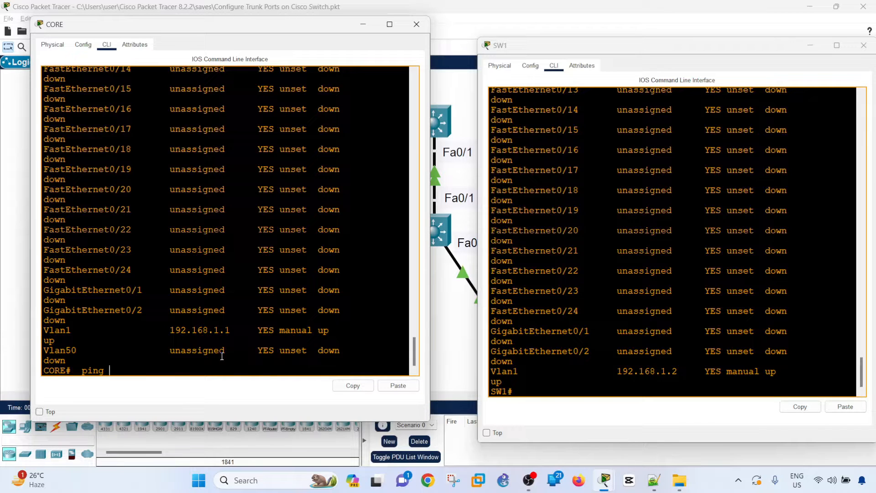
pyautogui.write('192.168.1.')
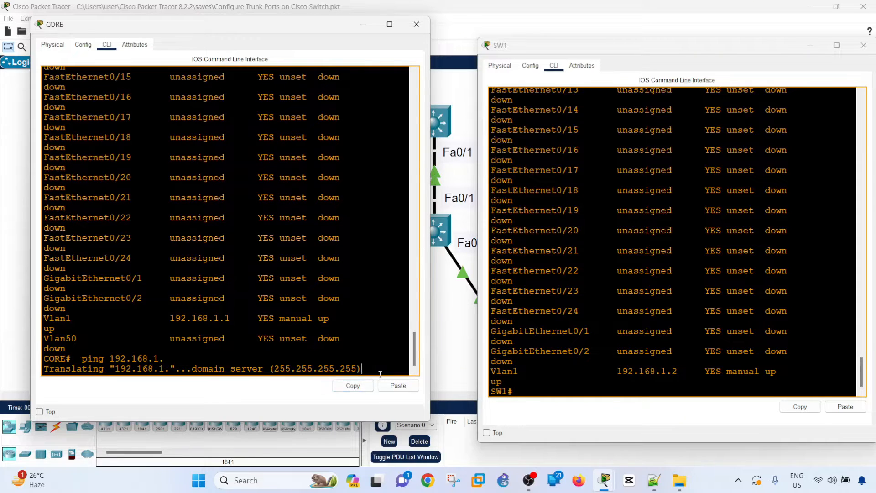
pyautogui.press('Return')
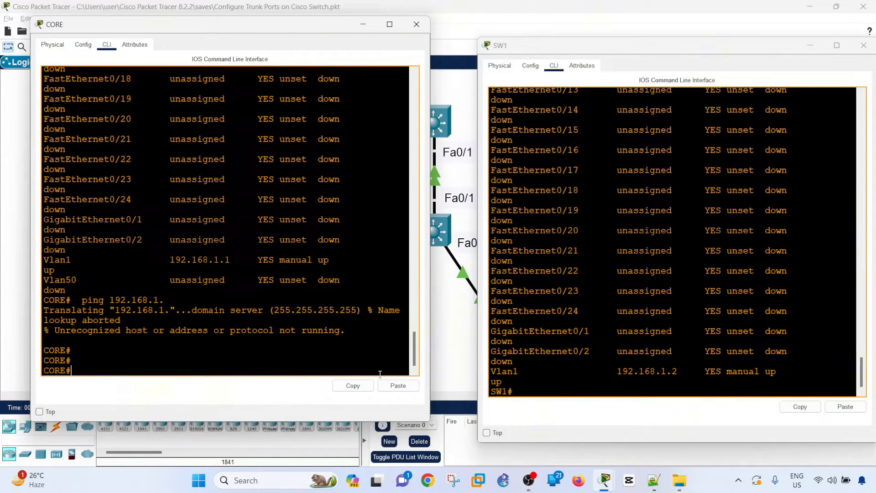
pyautogui.press('ctrl+shift+6')
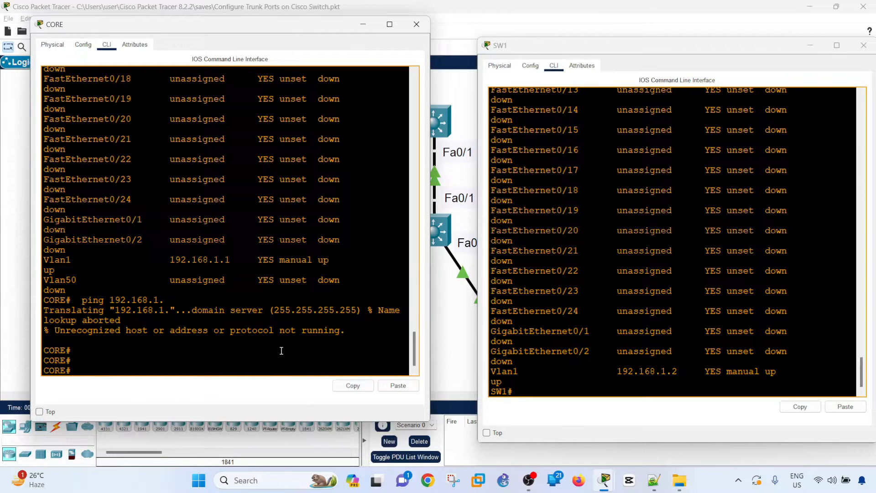
pyautogui.moveTo(233, 360)
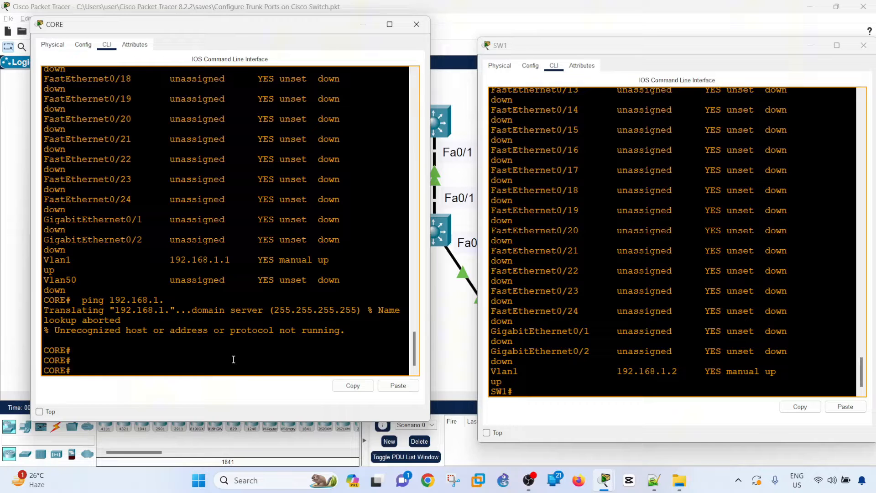
# Step: Ping 192.168.1.1 from CORE with 5/5 success
pyautogui.write('ping 192.168.1.')
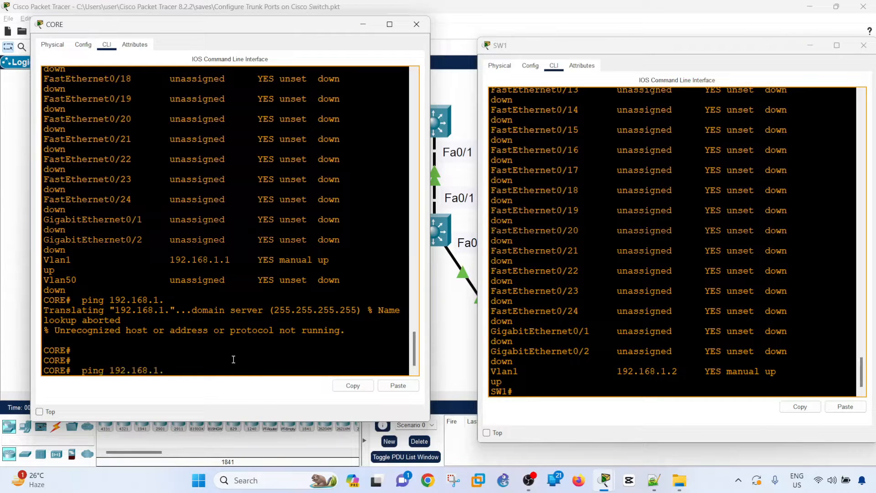
pyautogui.write('1')
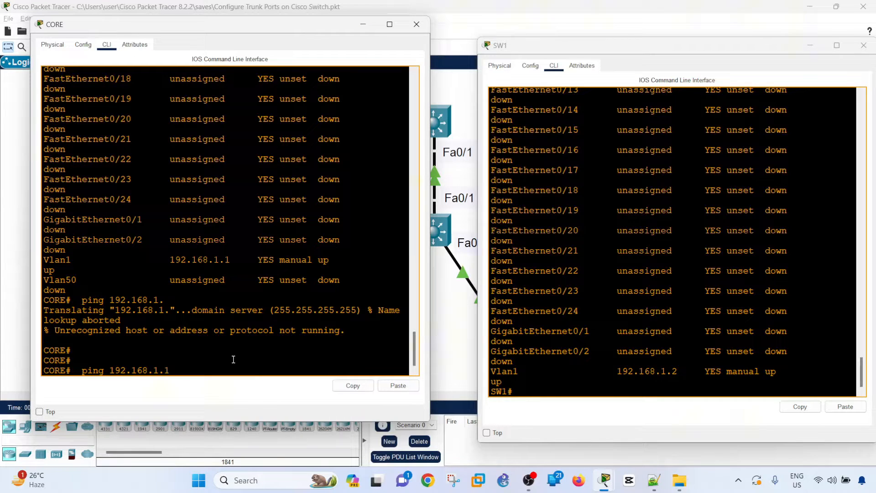
pyautogui.press('Return')
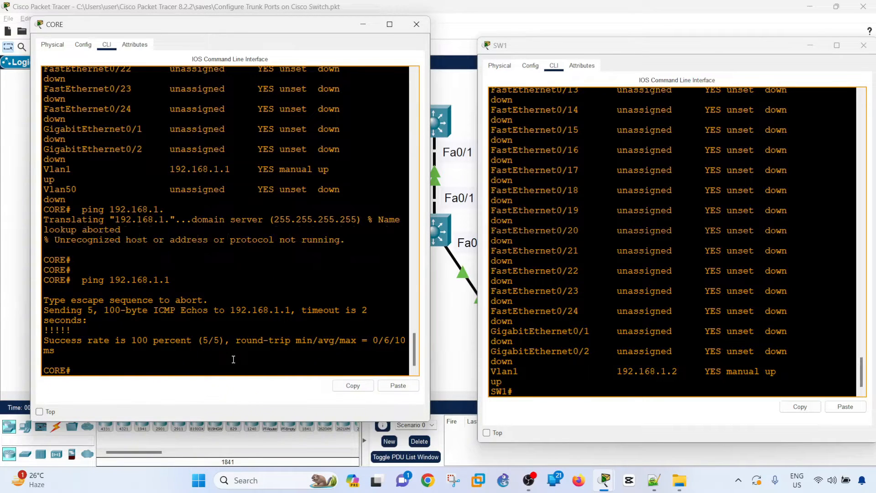
# Step: Display the running configurations of CORE and SW1, highlighting CORE's FastEthernet0/1 line
pyautogui.write('show run')
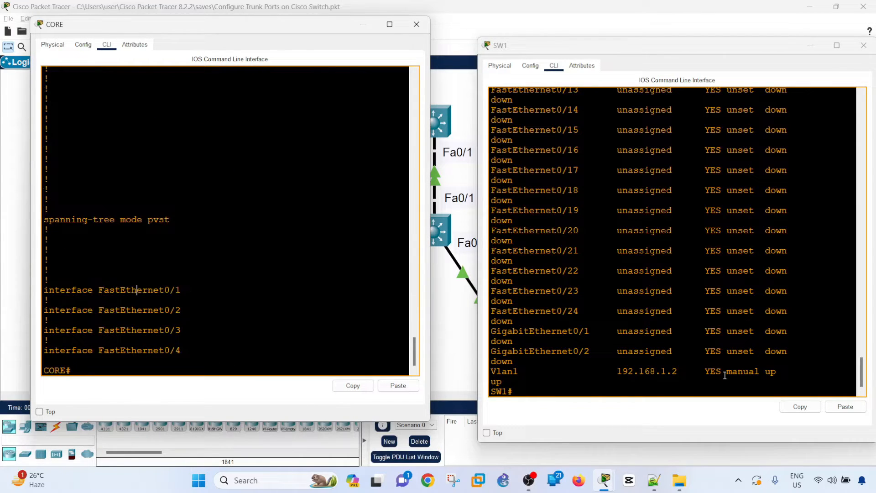
pyautogui.doubleClick(112, 289)
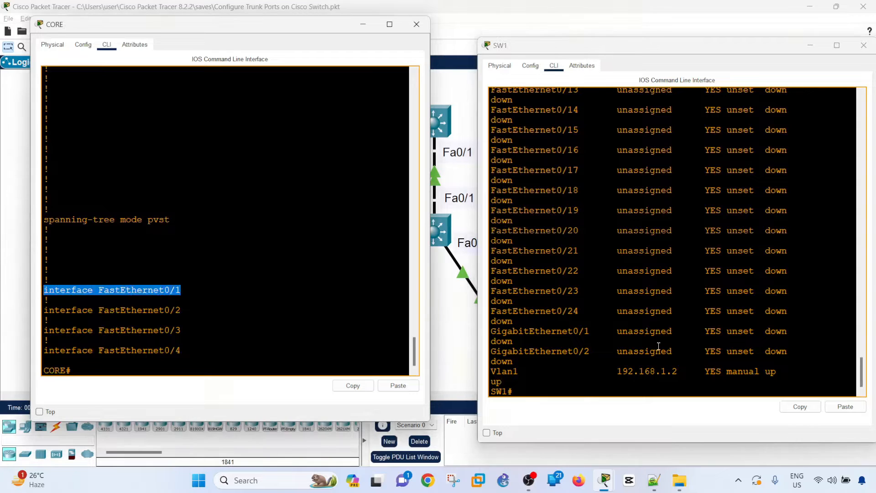
pyautogui.write('show')
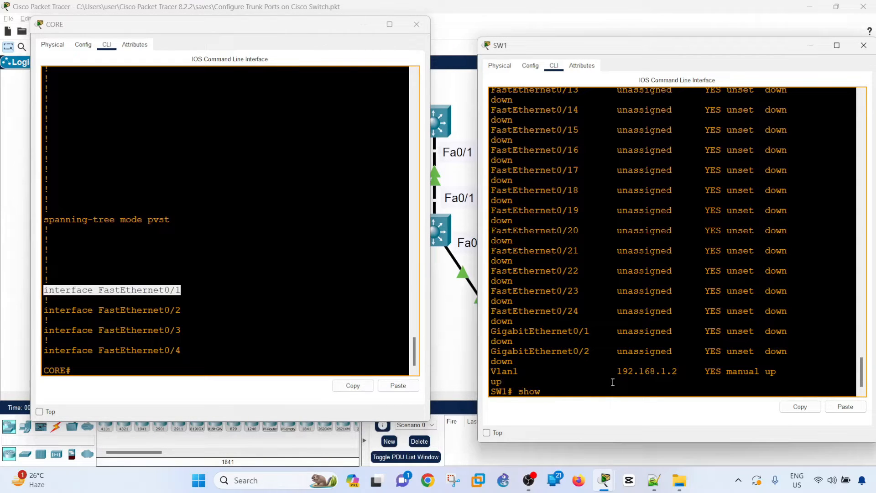
pyautogui.write('run')
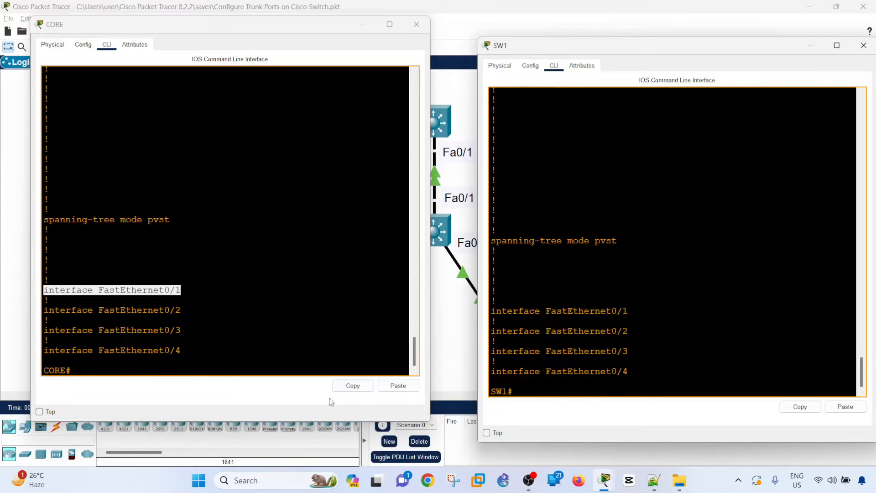
# Step: Show CORE's Fa0/1 switchport details: dynamic auto mode, operating as static access
pyautogui.write('show interfaces f0/1 switchport')
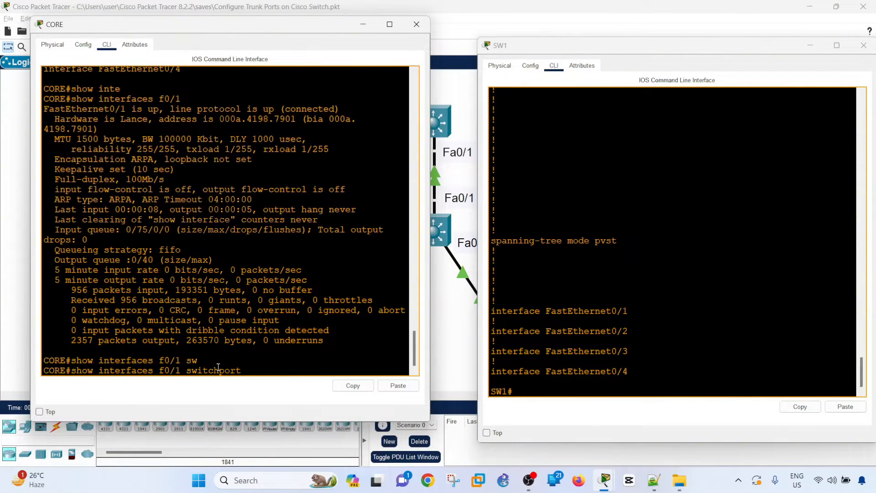
pyautogui.press('Return')
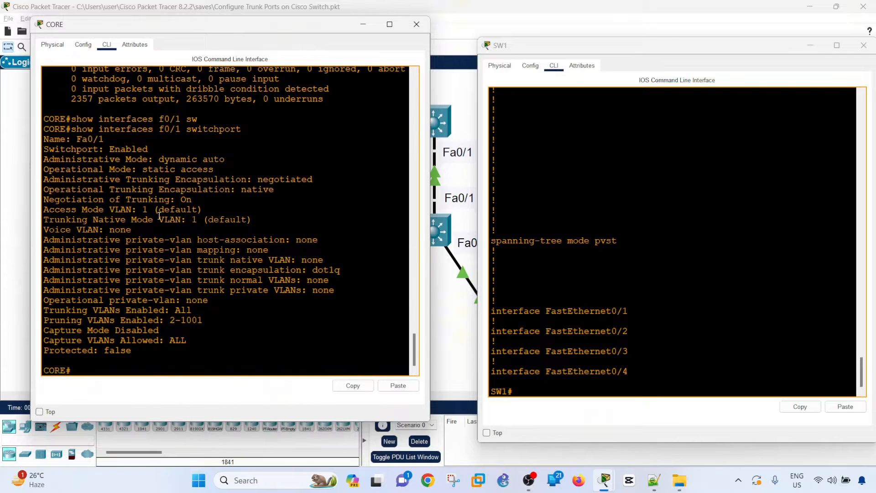
pyautogui.doubleClick(73, 169)
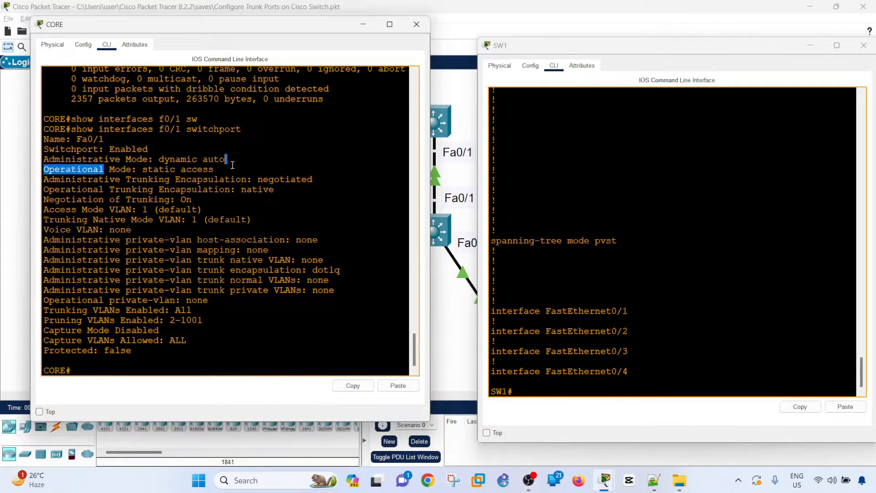
pyautogui.click(184, 170)
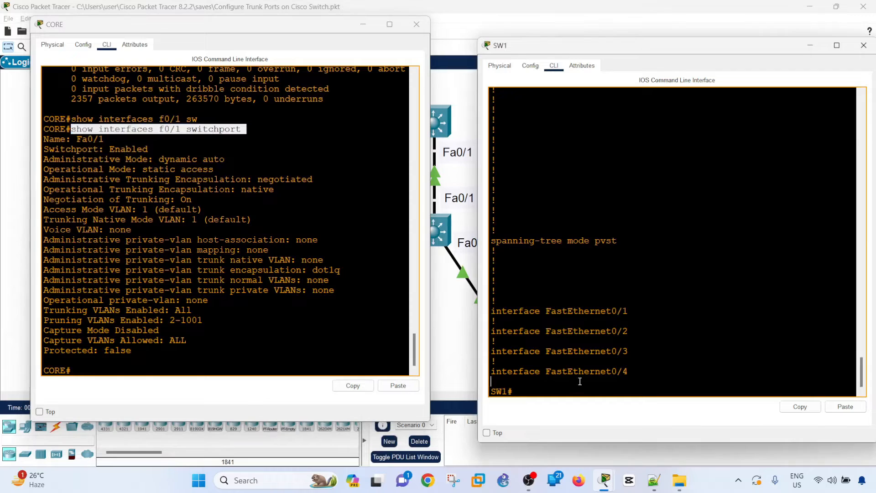
pyautogui.press('Return')
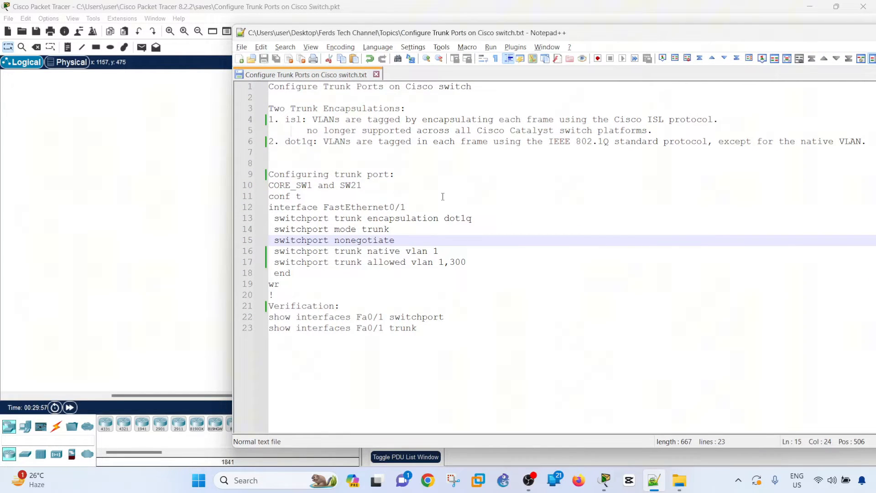
pyautogui.moveTo(346, 240)
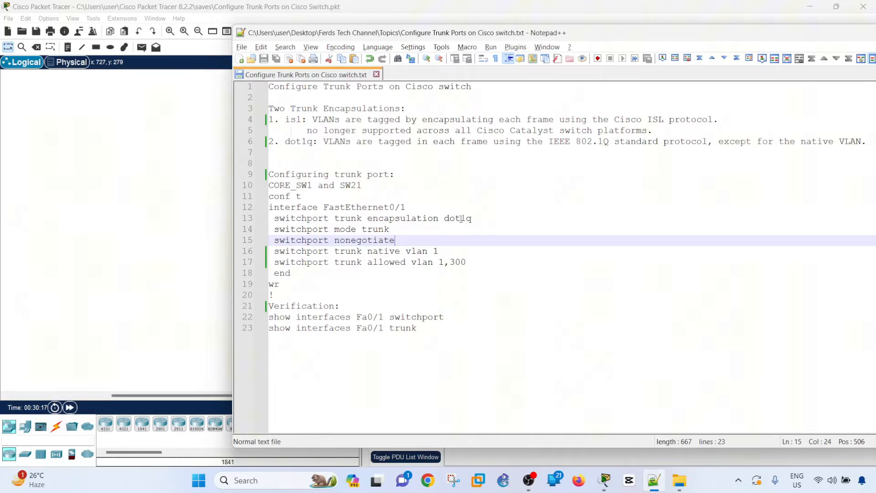
pyautogui.doubleClick(458, 218)
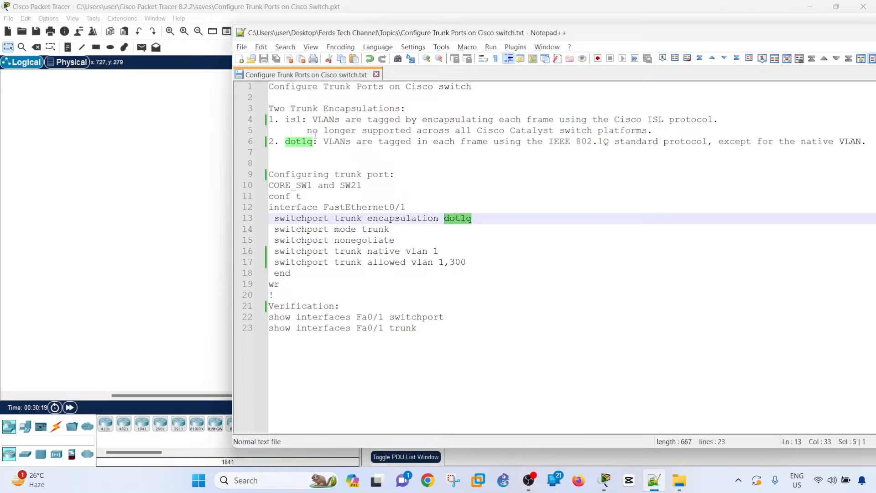
pyautogui.doubleClick(293, 119)
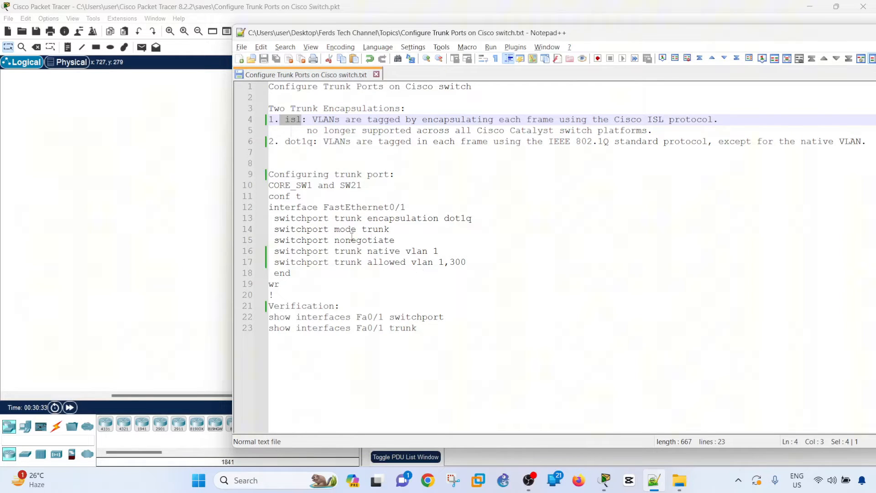
pyautogui.click(388, 229)
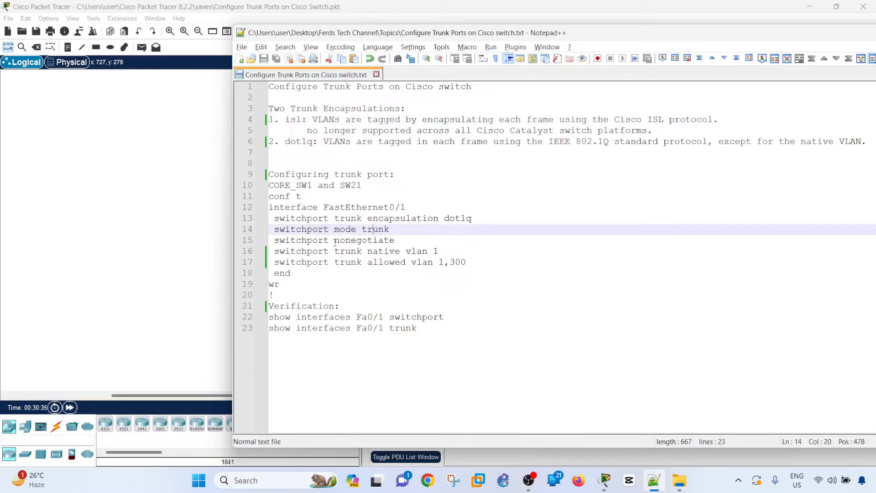
pyautogui.click(347, 239)
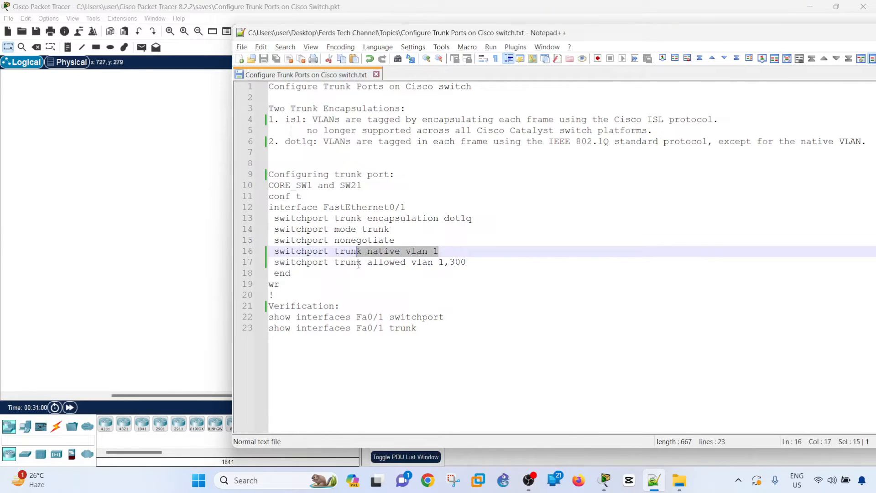
pyautogui.click(392, 262)
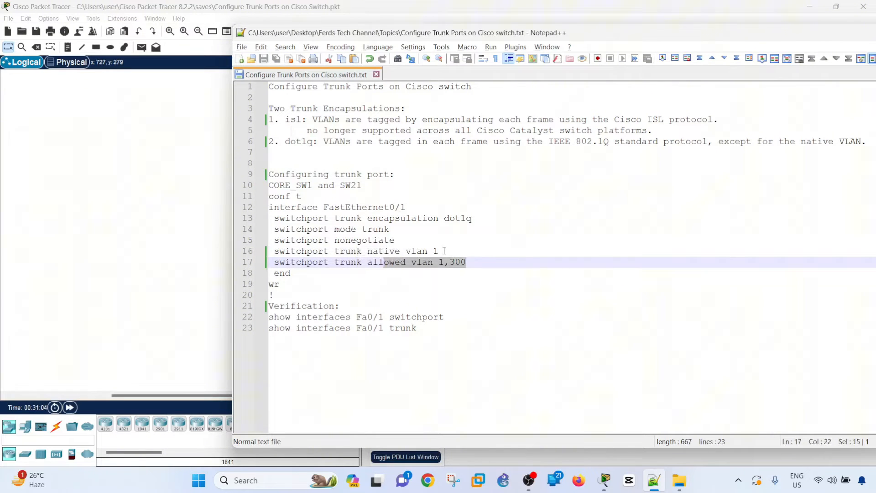
pyautogui.click(438, 251)
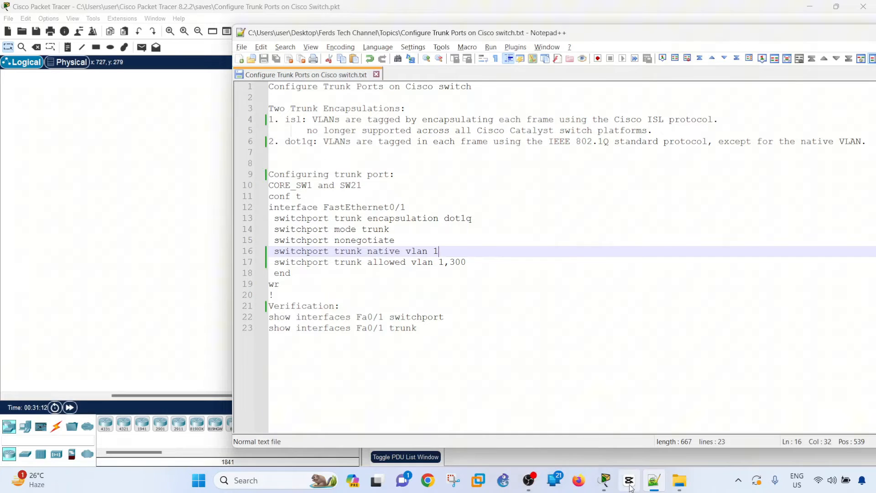
pyautogui.moveTo(629, 480)
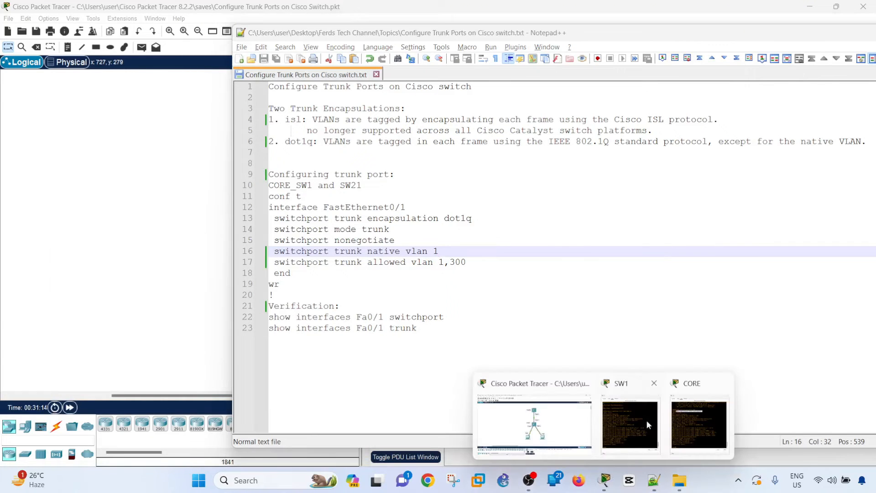
# Step: Paste dot1q encapsulation and trunk mode commands for FastEthernet0/1 into CORE's console
pyautogui.click(698, 423)
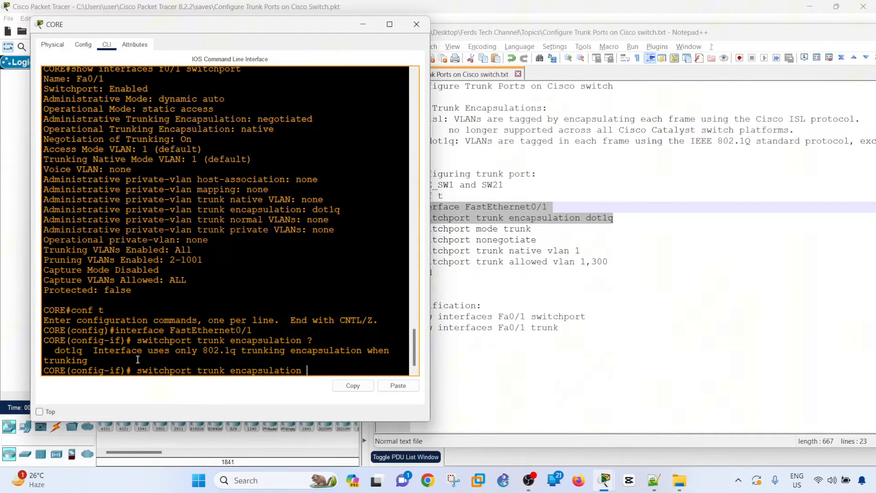
pyautogui.moveTo(343, 365)
pyautogui.write(' dot1q')
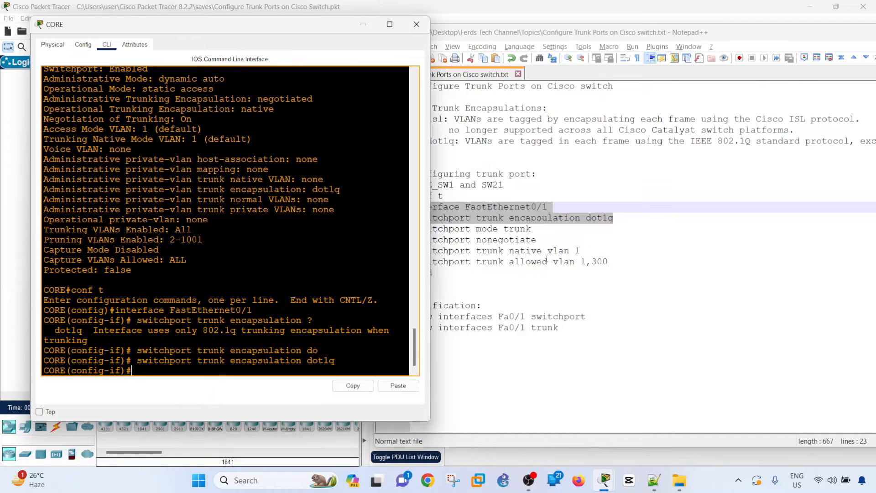
pyautogui.rightClick(309, 255)
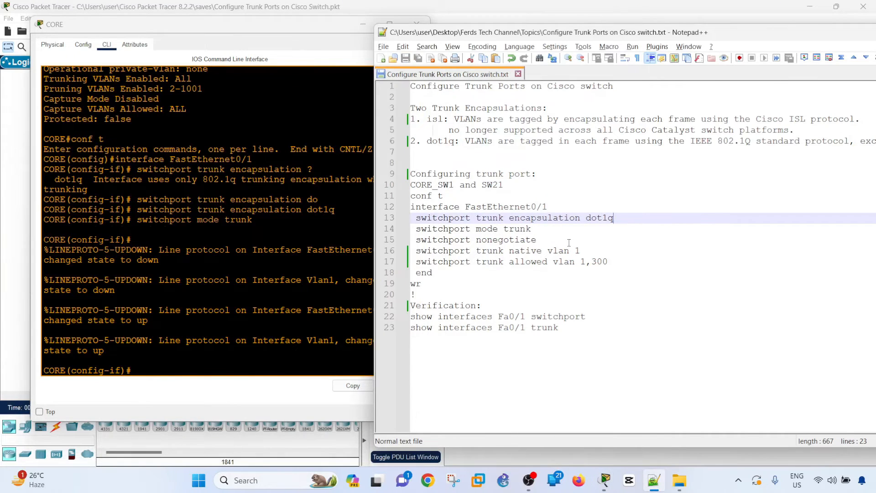
pyautogui.moveTo(501, 256)
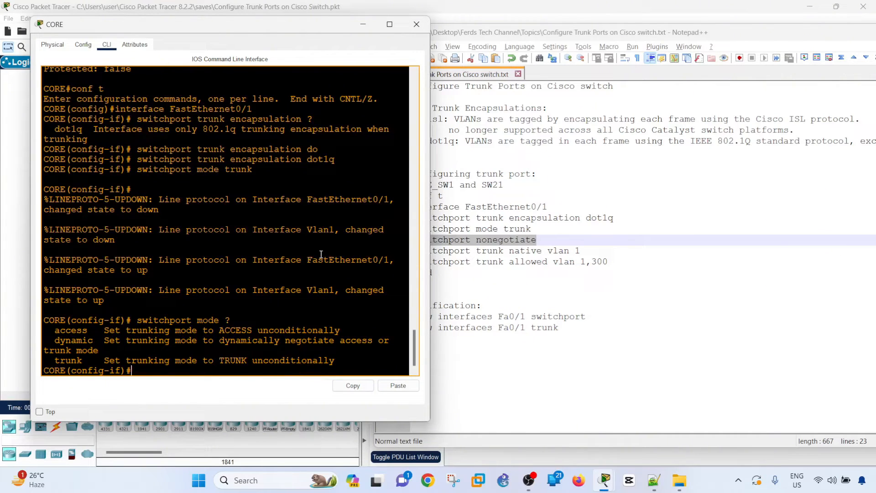
# Step: Apply switchport nonegotiate on CORE's Fa0/1 and list the switchport options
pyautogui.write('switchport nonegotiate')
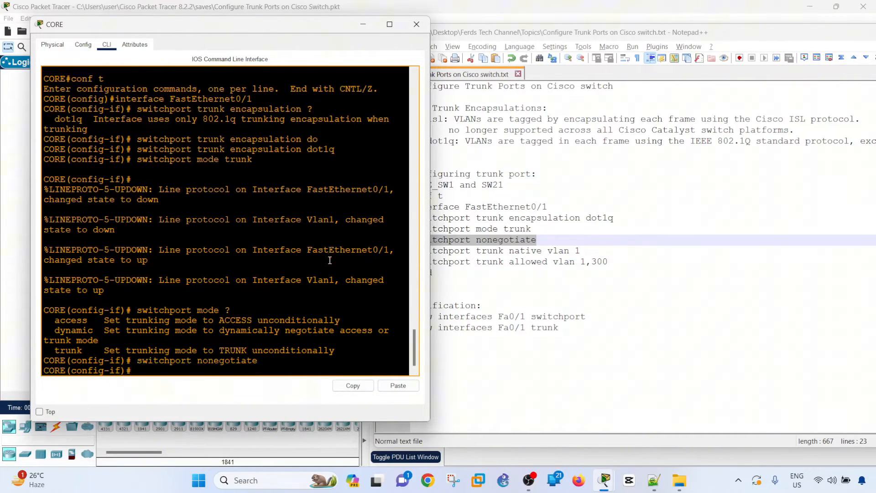
pyautogui.write('switchport n')
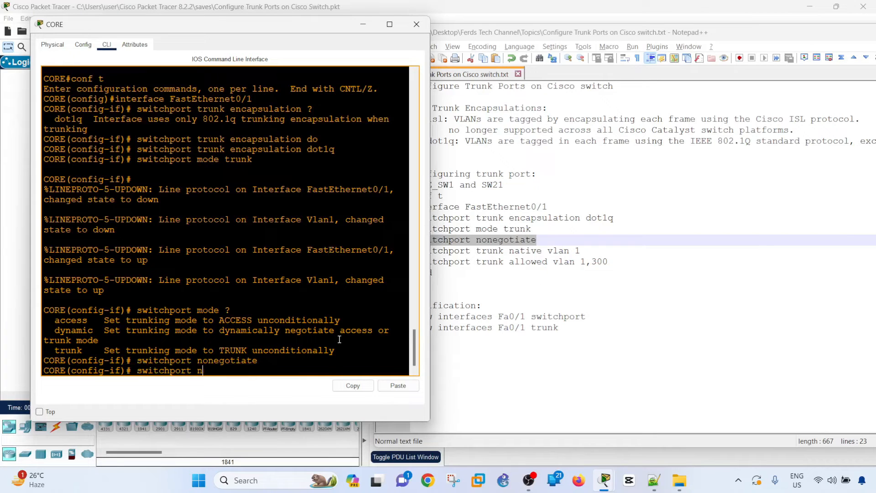
pyautogui.write('switchport ?')
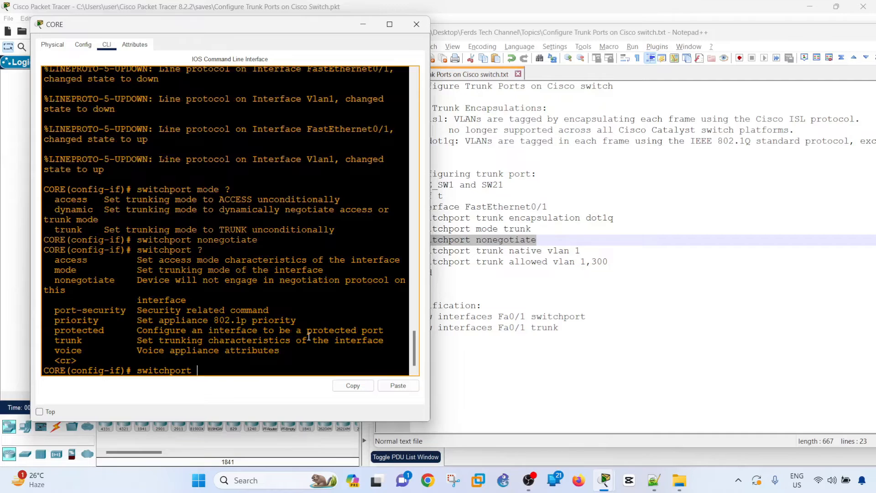
pyautogui.moveTo(157, 286)
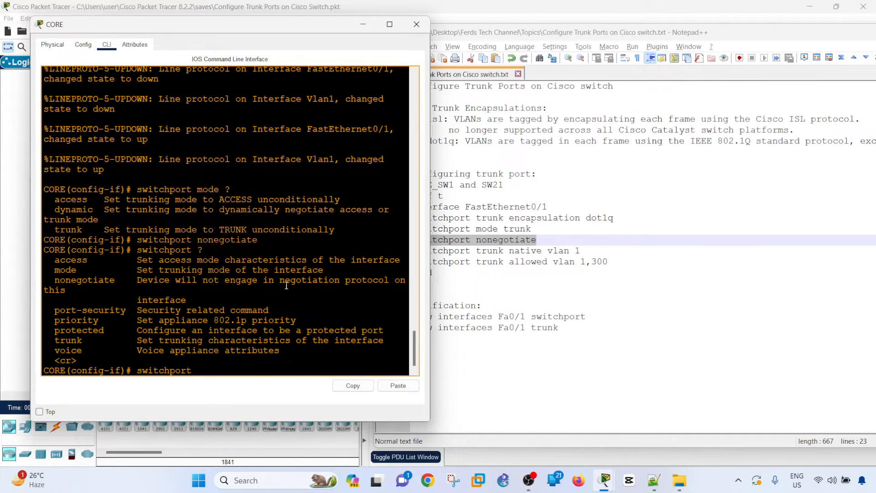
pyautogui.moveTo(121, 295)
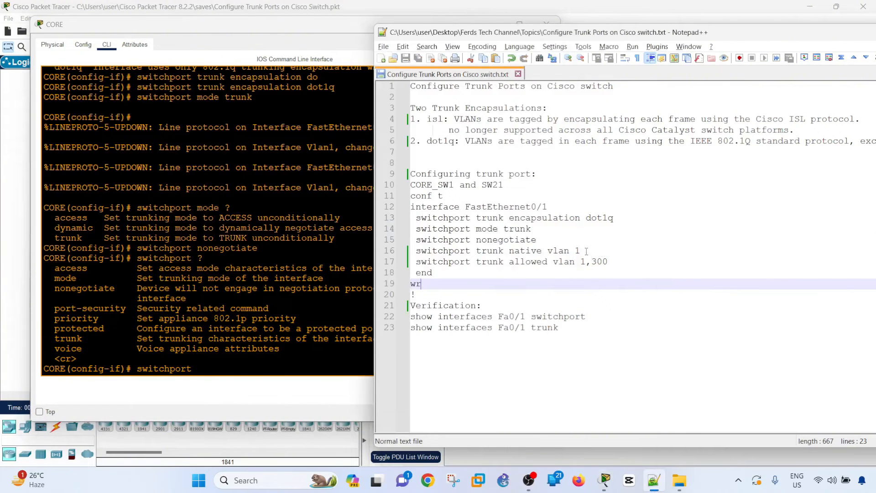
# Step: Paste native VLAN 1 and allowed VLANs 1,300 commands into CORE, then end
pyautogui.rightClick(279, 274)
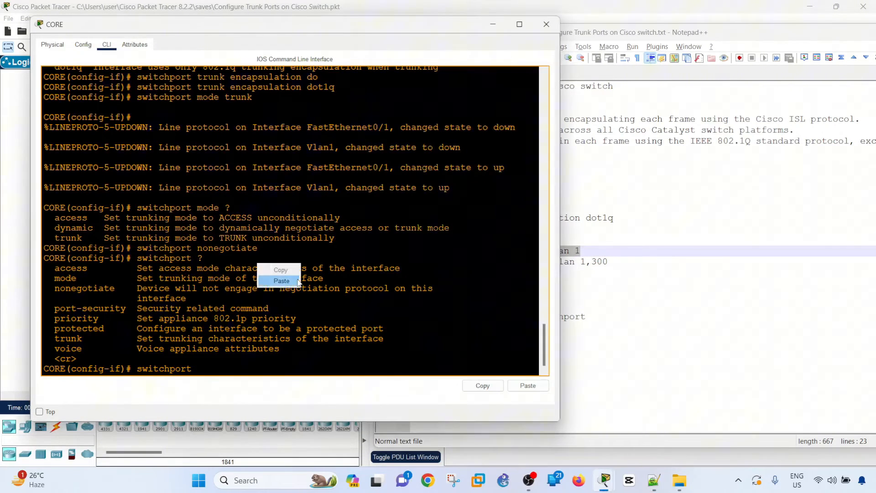
pyautogui.click(281, 281)
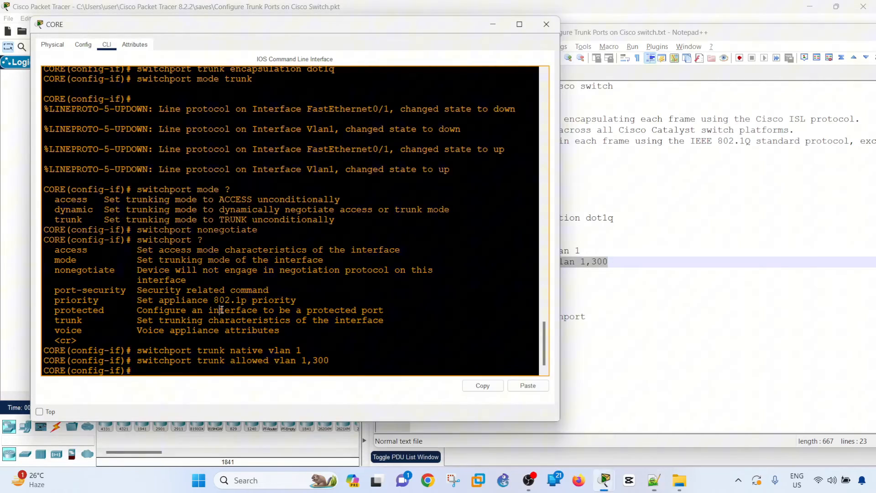
pyautogui.write('end')
pyautogui.write('wr')
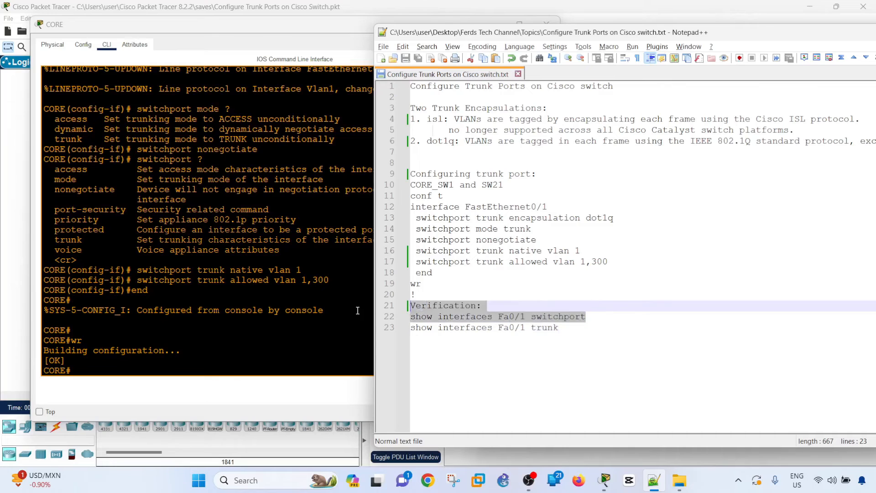
# Step: Run show interfaces Fa0/1 switchport on CORE, highlighting the trunk administrative mode
pyautogui.write('show interfaces Fa0/1 switchport')
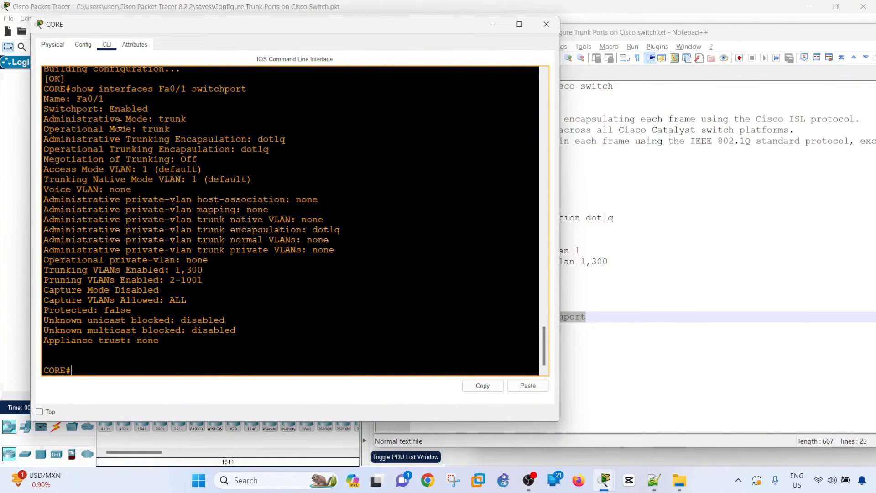
pyautogui.doubleClick(172, 118)
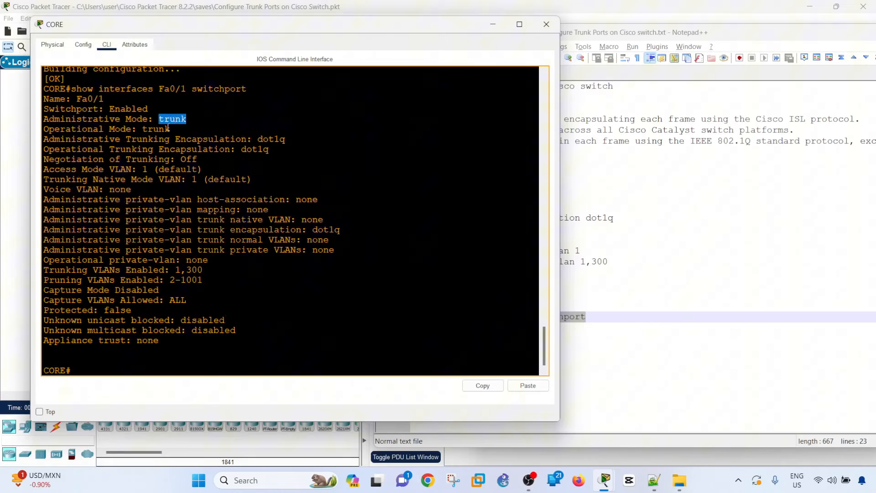
pyautogui.moveTo(239, 146)
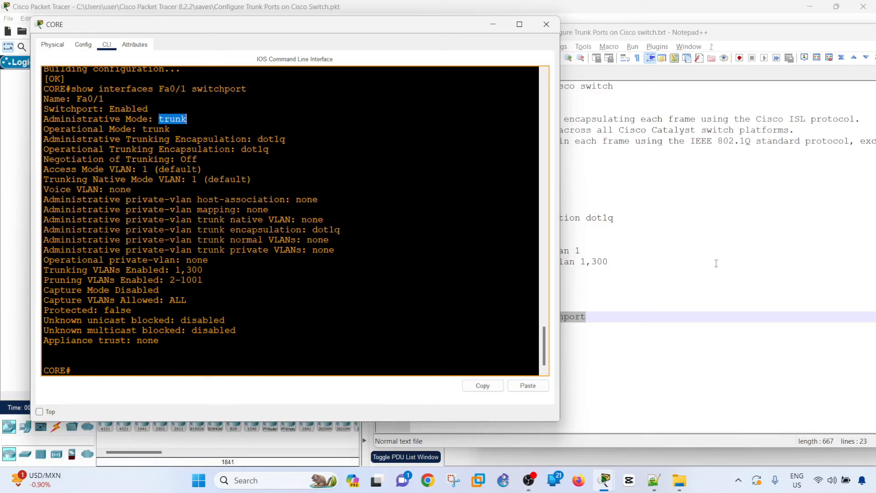
pyautogui.moveTo(118, 326)
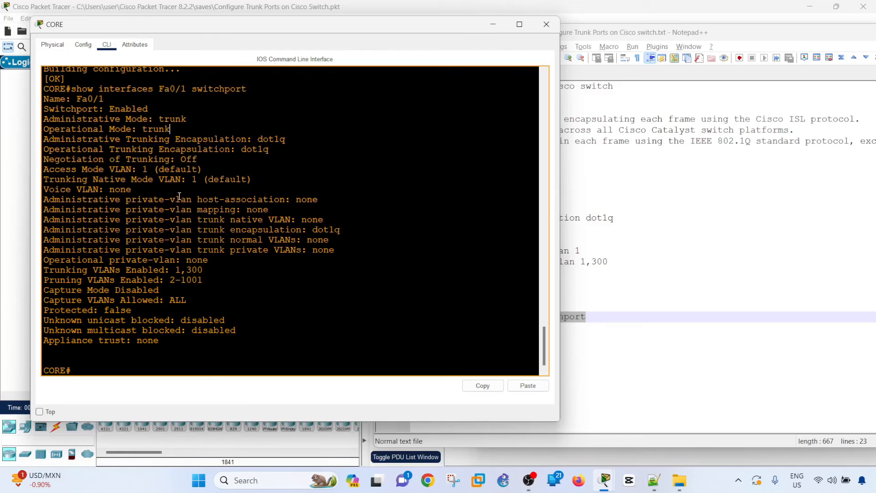
pyautogui.moveTo(184, 199)
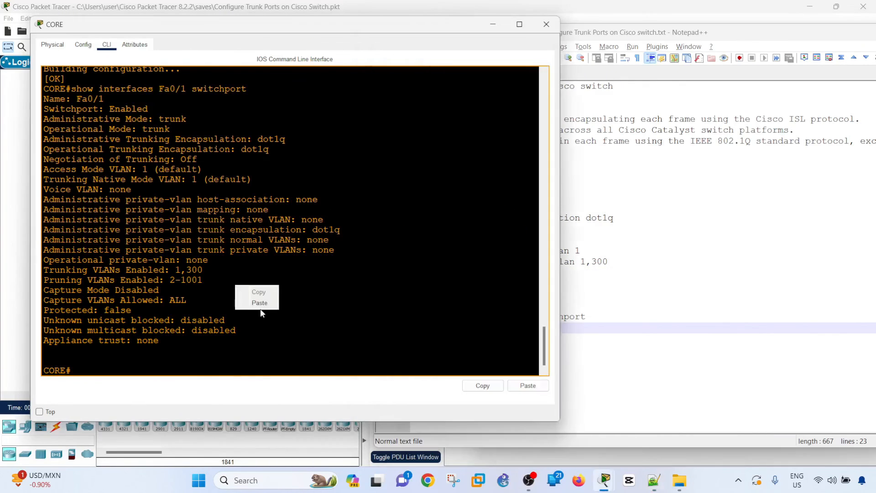
# Step: List CORE's show interfaces Fa0/1 options, attempt trunk, then close the CORE console
pyautogui.click(259, 302)
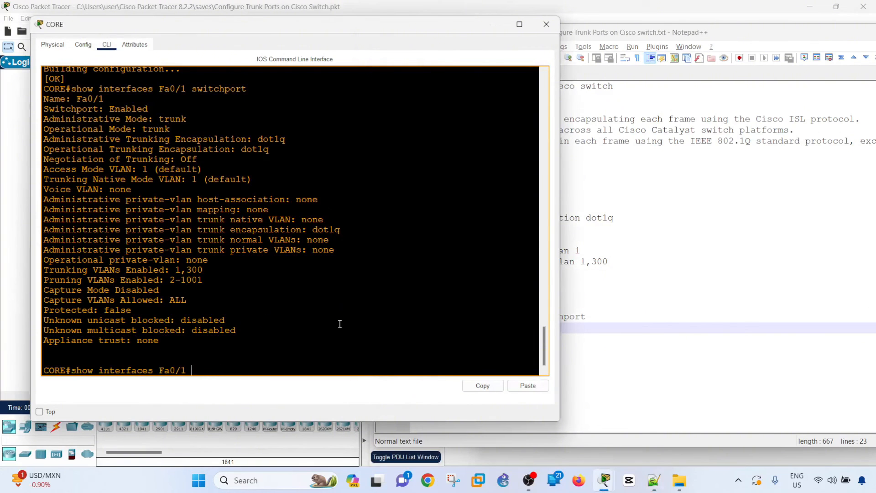
pyautogui.write('?')
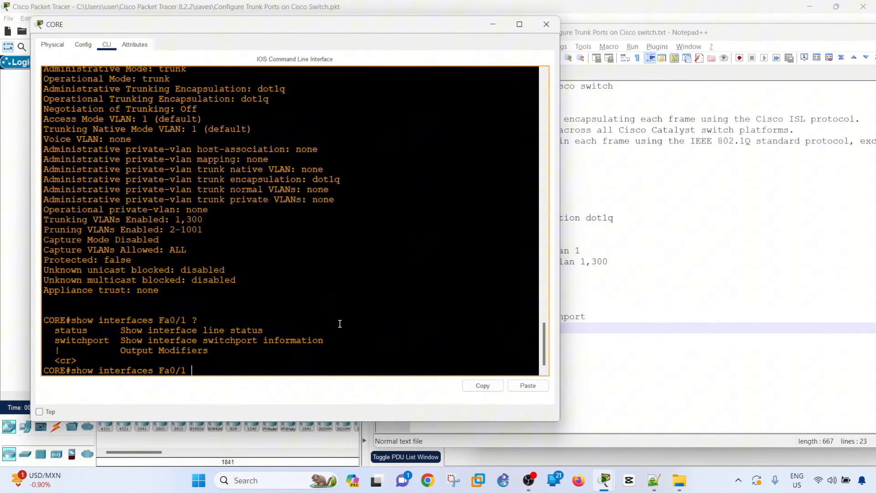
pyautogui.write('trunk')
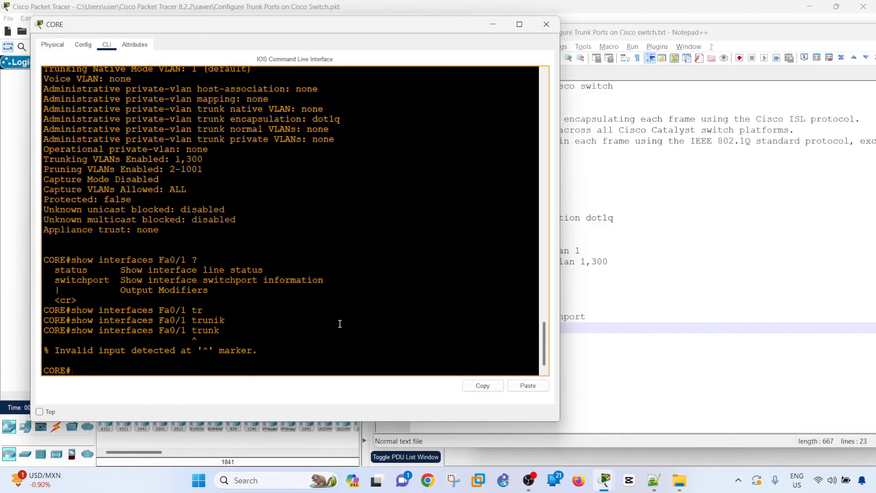
pyautogui.click(615, 32)
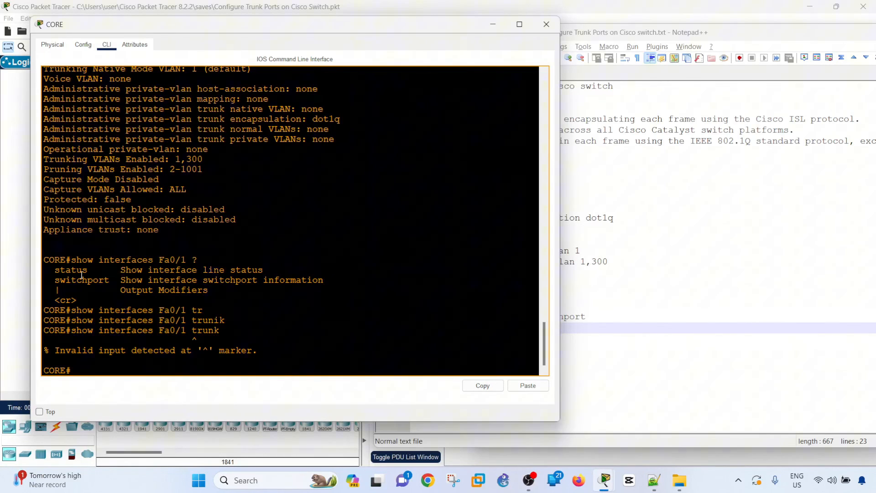
pyautogui.click(546, 24)
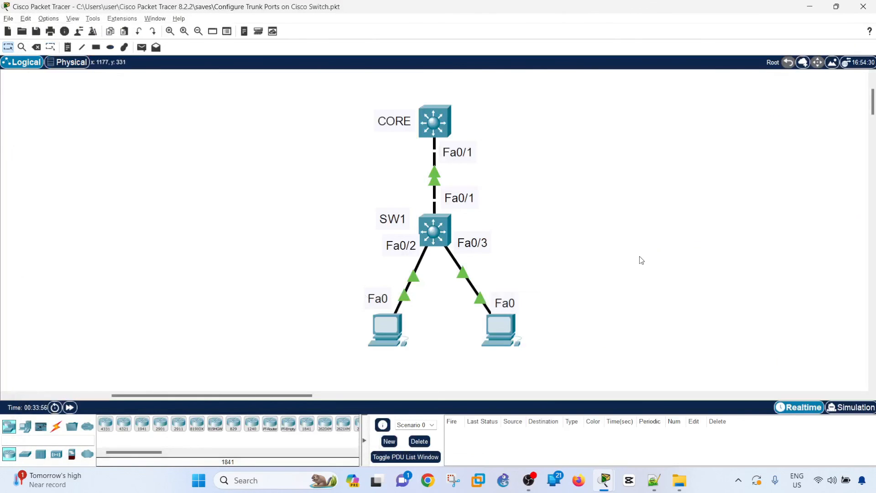
pyautogui.moveTo(662, 333)
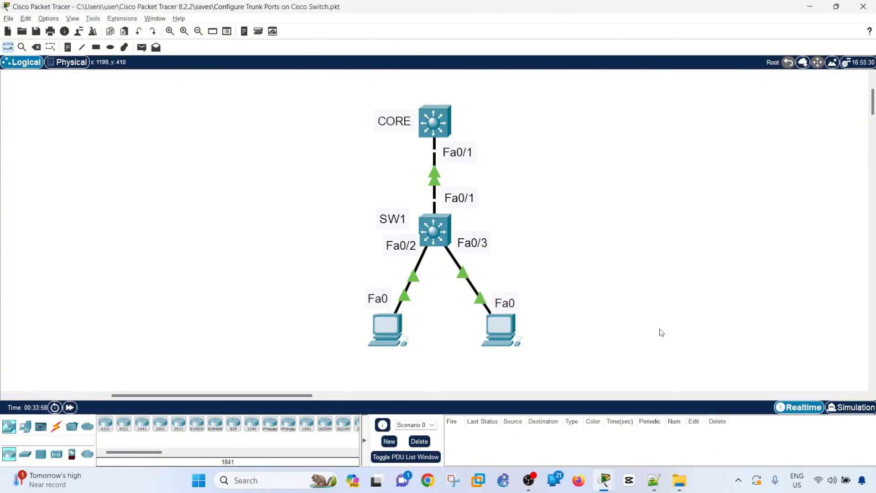